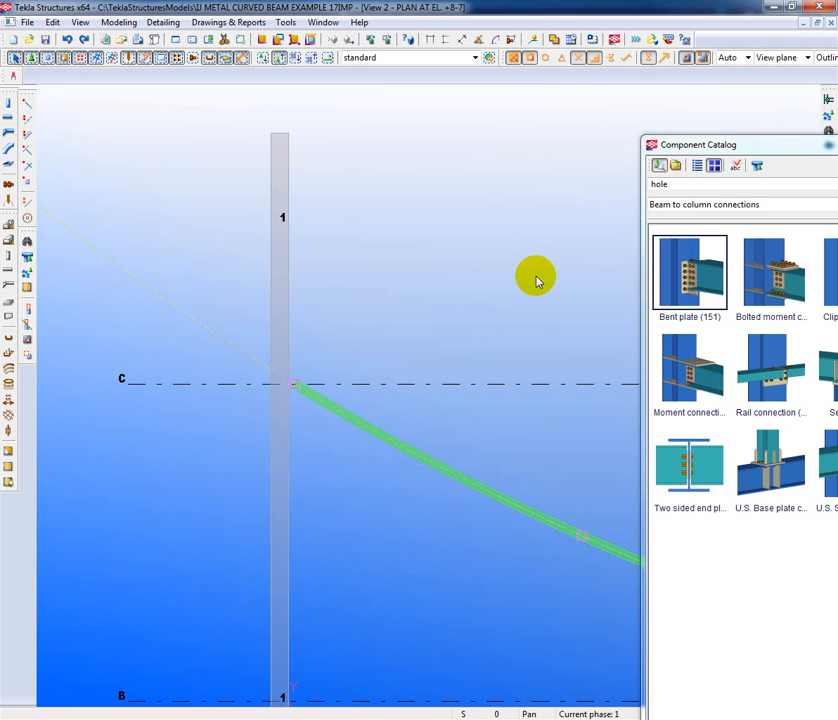
Step: Select Bent plate (151) from the beam-to-column connections in the Component Catalog
click(400, 446)
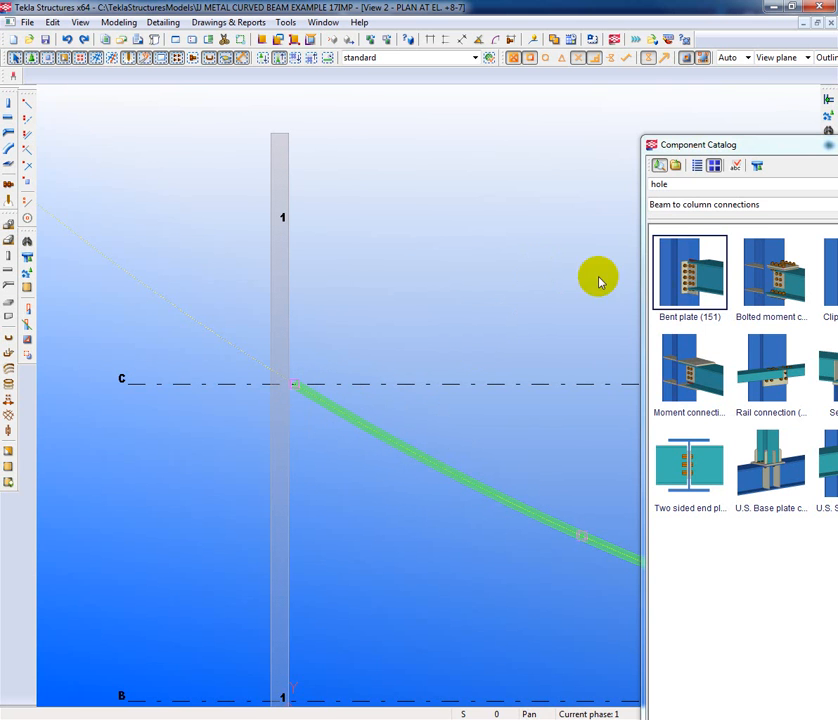
mouse_move(688, 272)
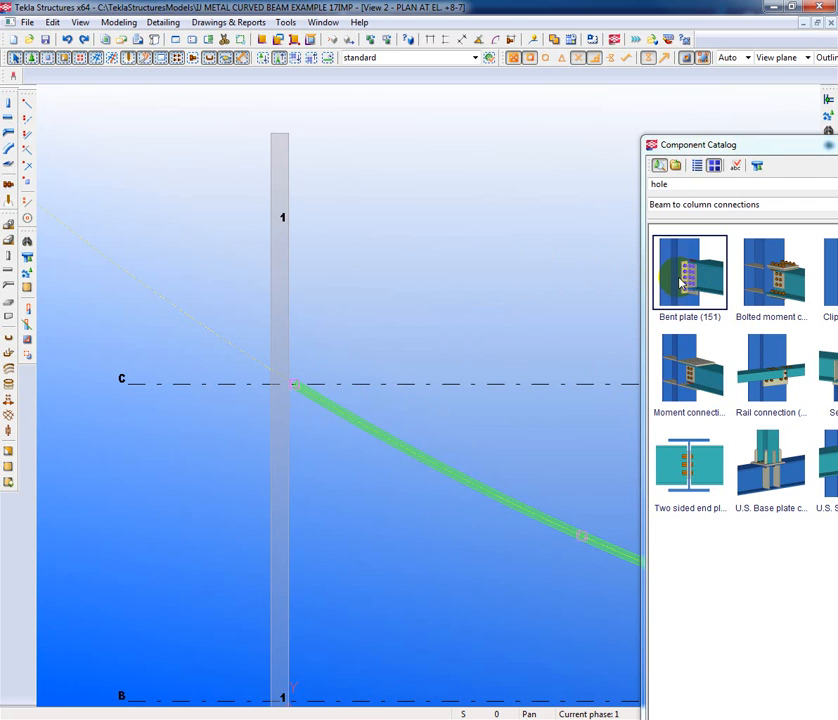
mouse_move(426, 448)
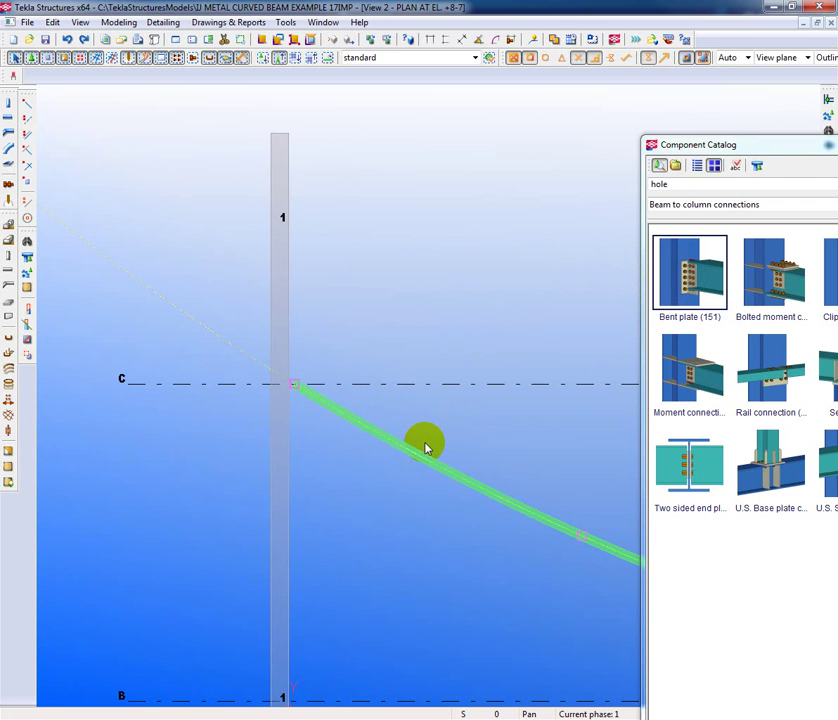
mouse_move(364, 444)
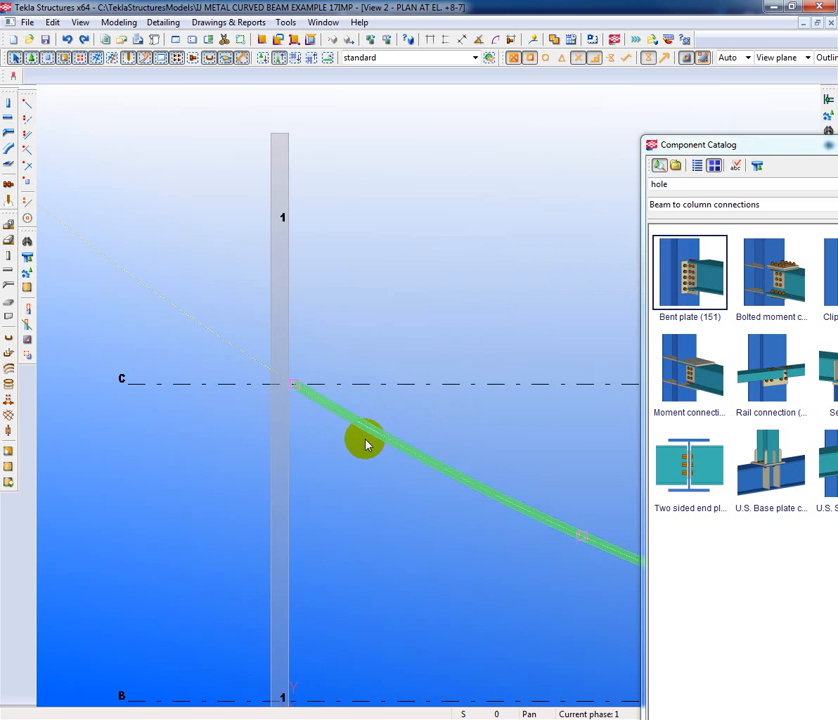
mouse_move(352, 436)
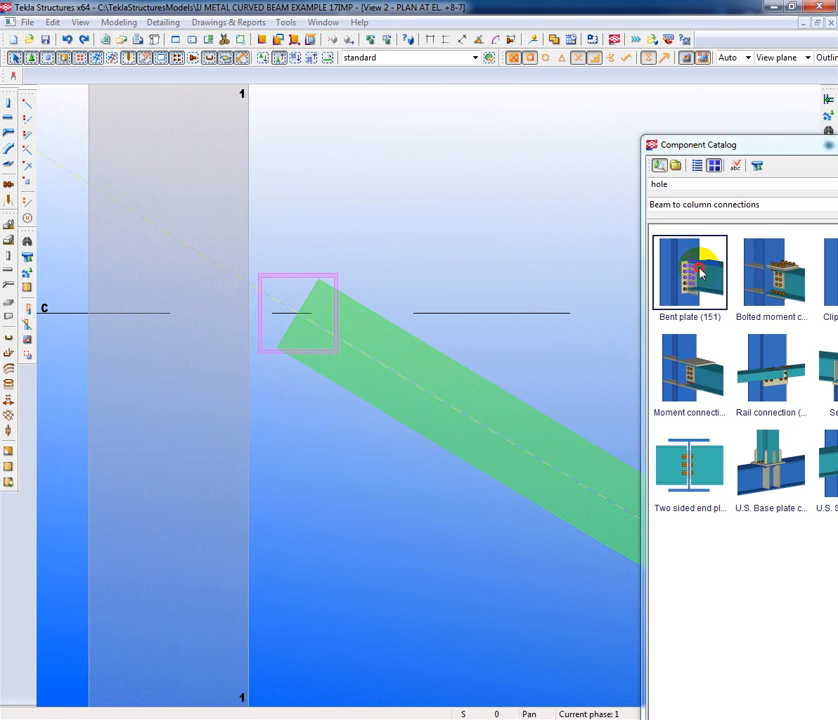
Step: Load the 2bolt_Left preset into the Bent plate (151) settings and review its Bolts and Picture pages
double_click(690, 272)
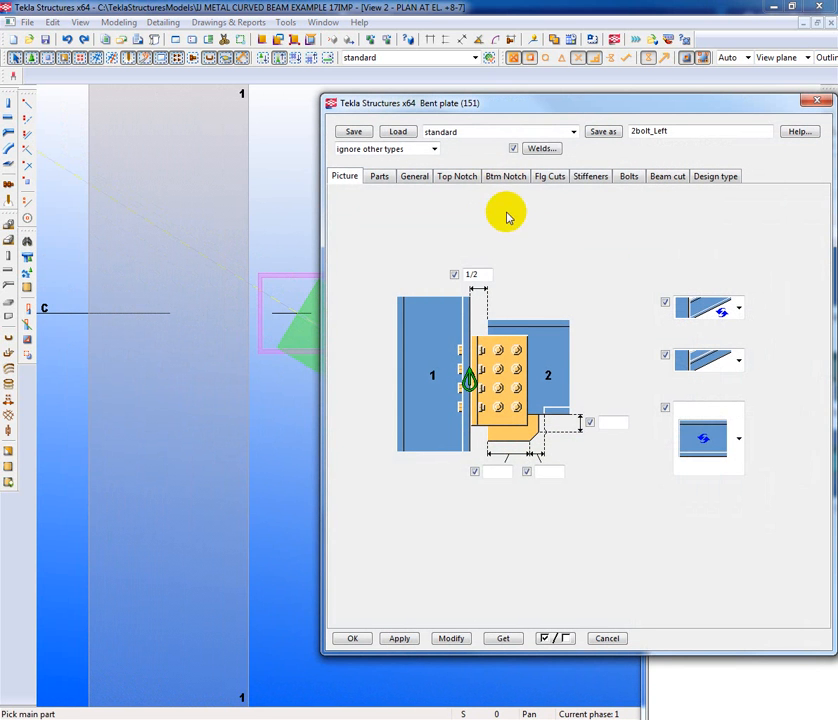
click(572, 132)
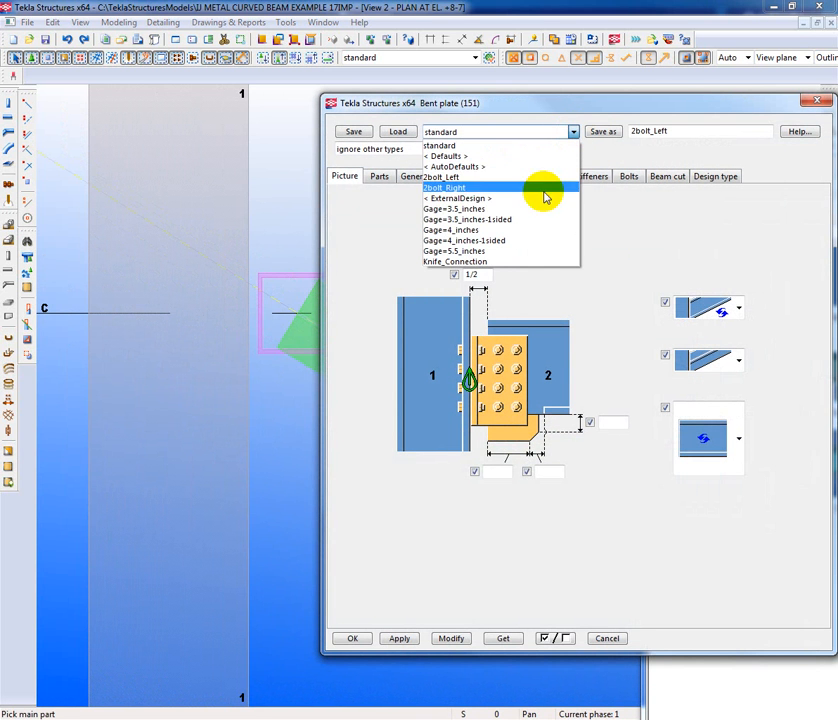
click(448, 188)
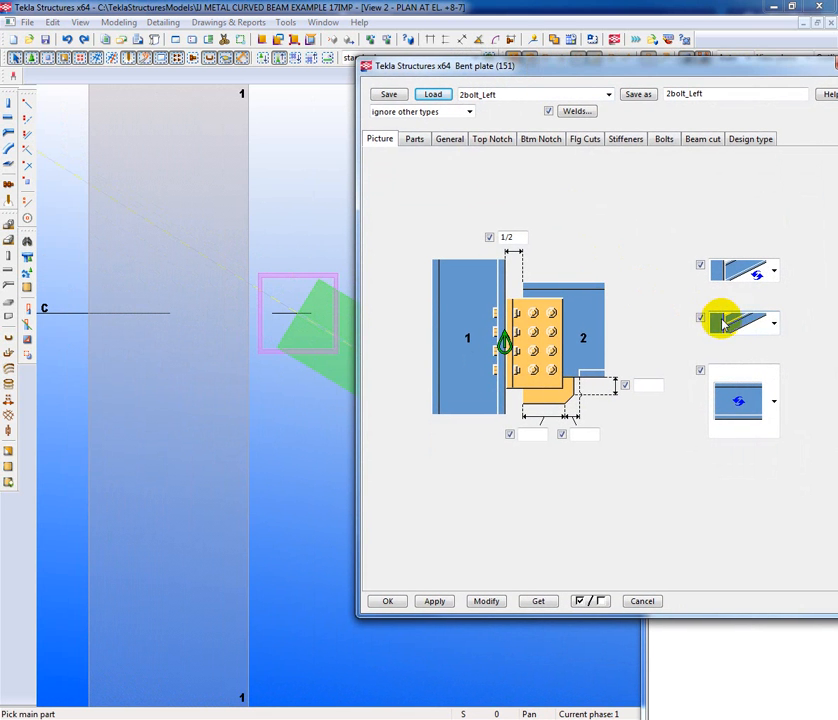
mouse_move(724, 336)
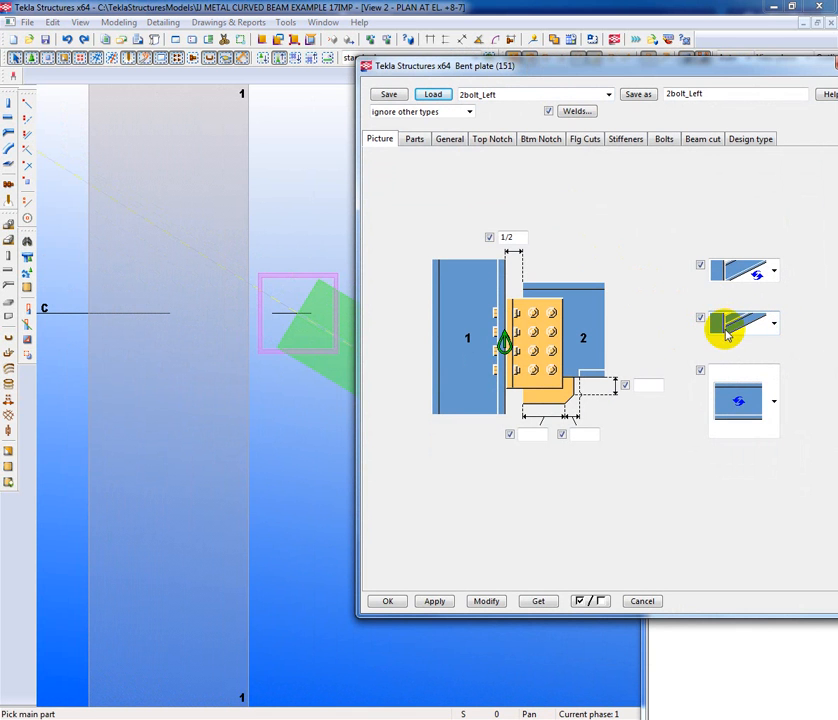
click(664, 138)
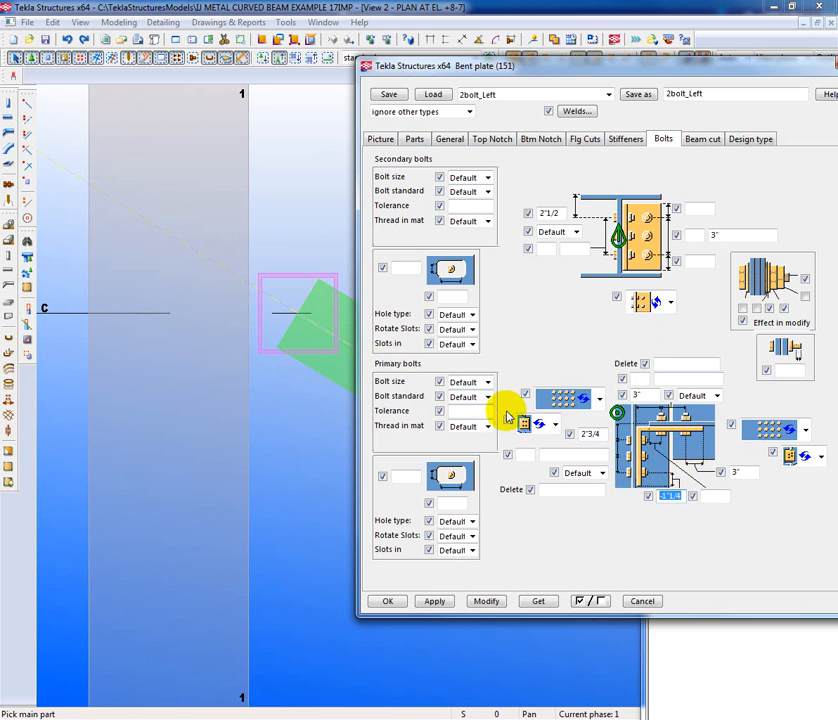
click(380, 138)
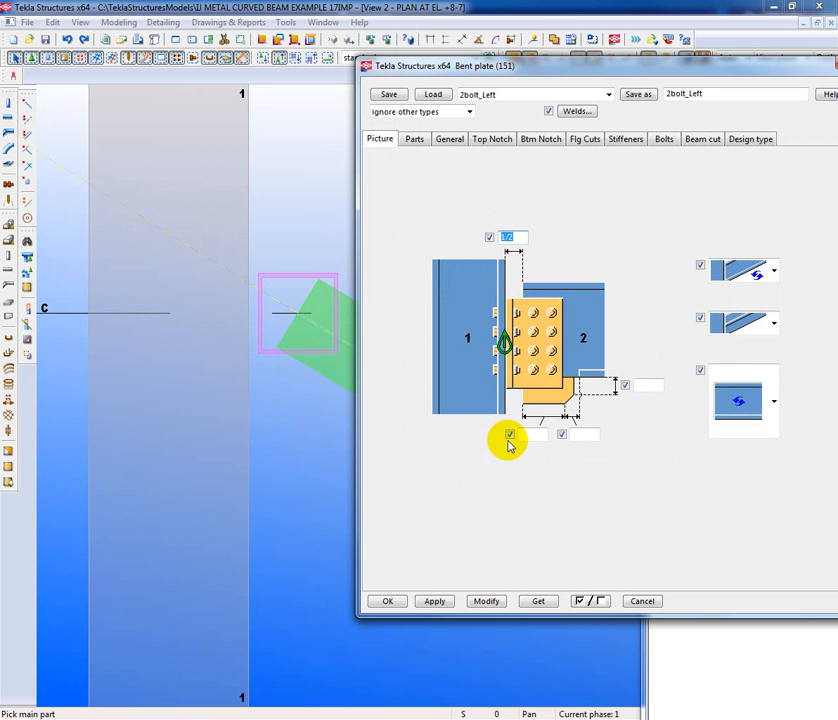
mouse_move(598, 78)
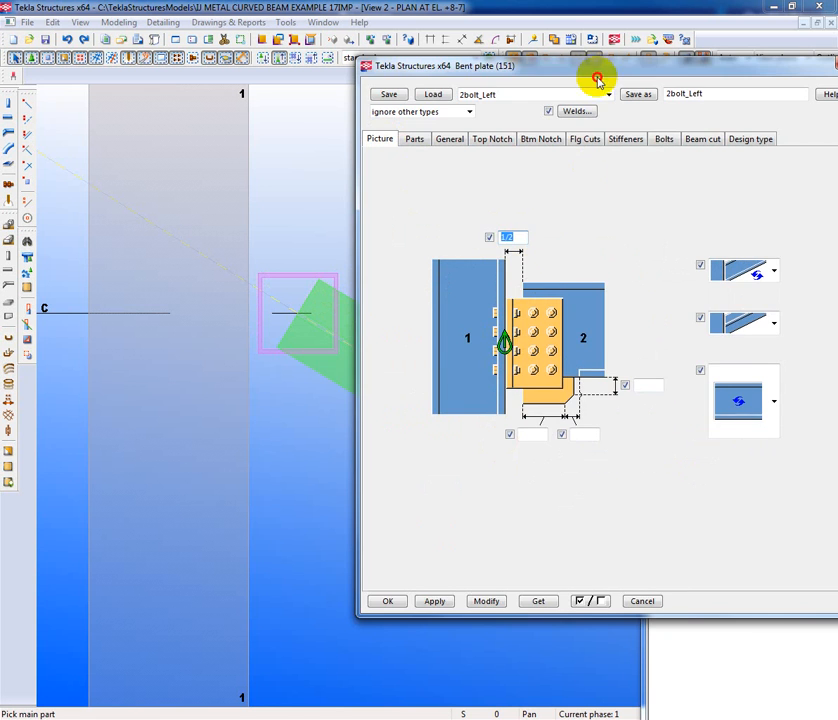
Step: Move the Bent plate dialog aside and zoom to the column–curved beam junction for picking parts
drag(596, 78, 692, 96)
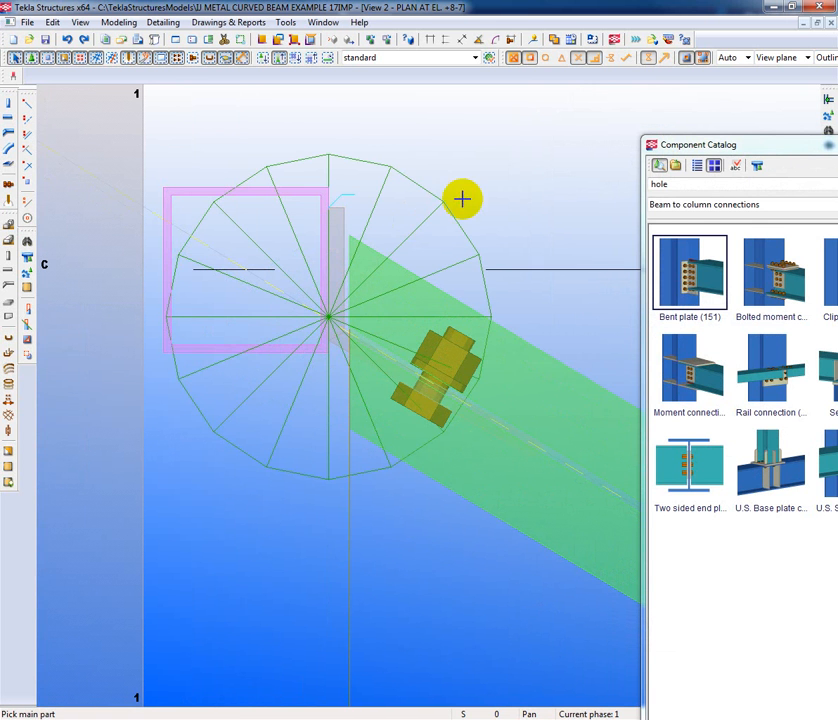
mouse_move(506, 462)
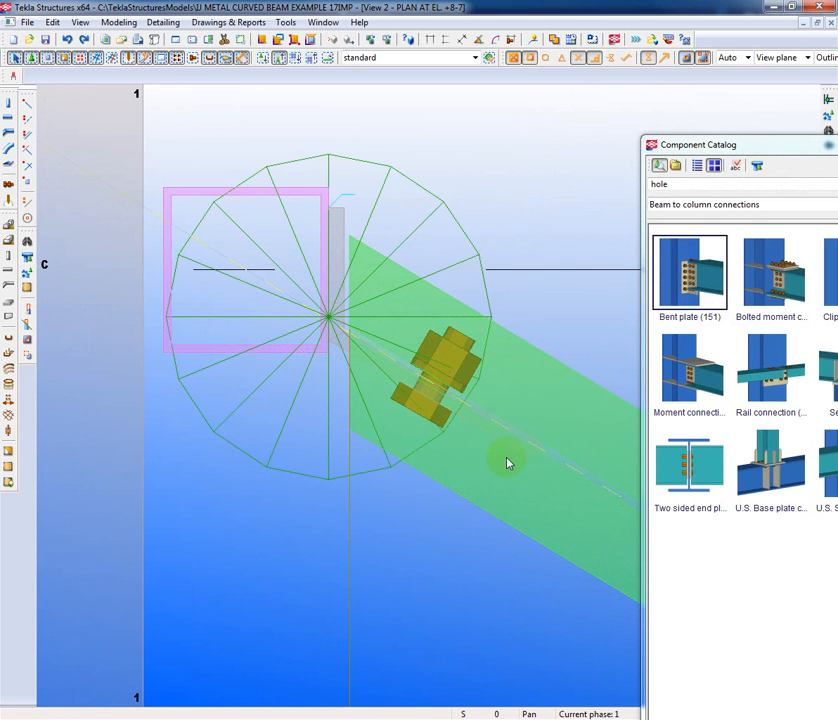
scroll(up, 3)
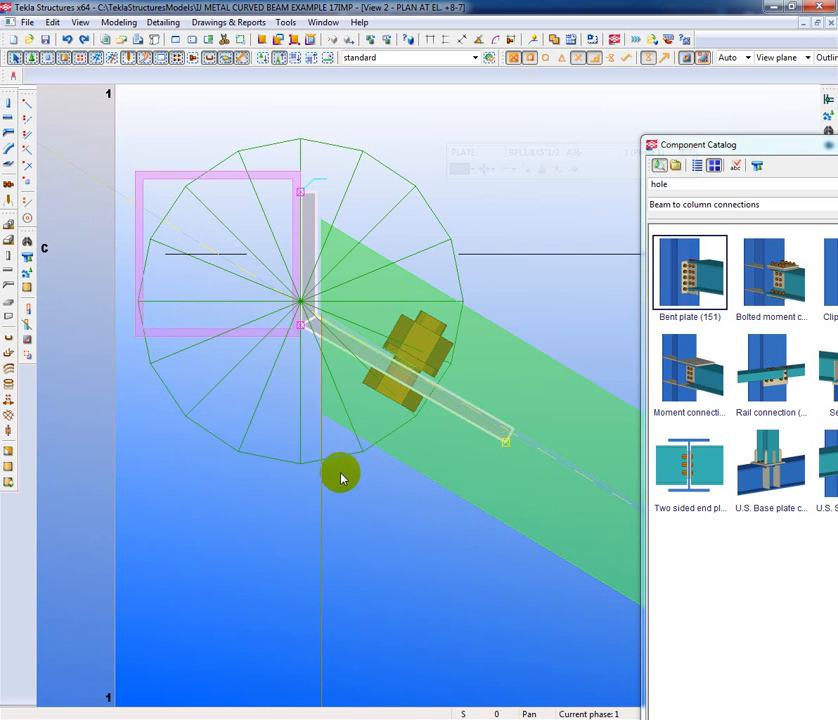
click(336, 296)
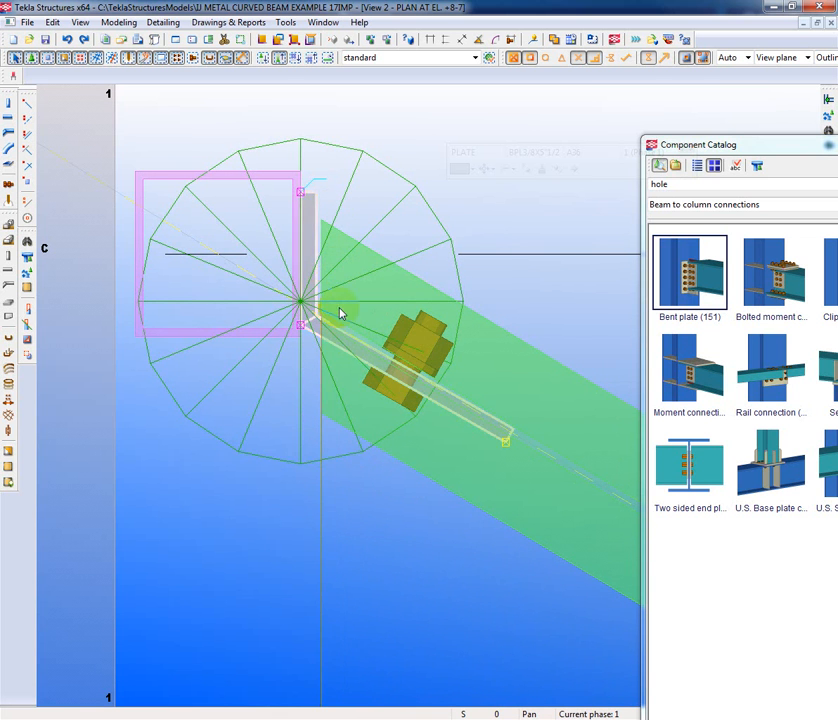
click(304, 308)
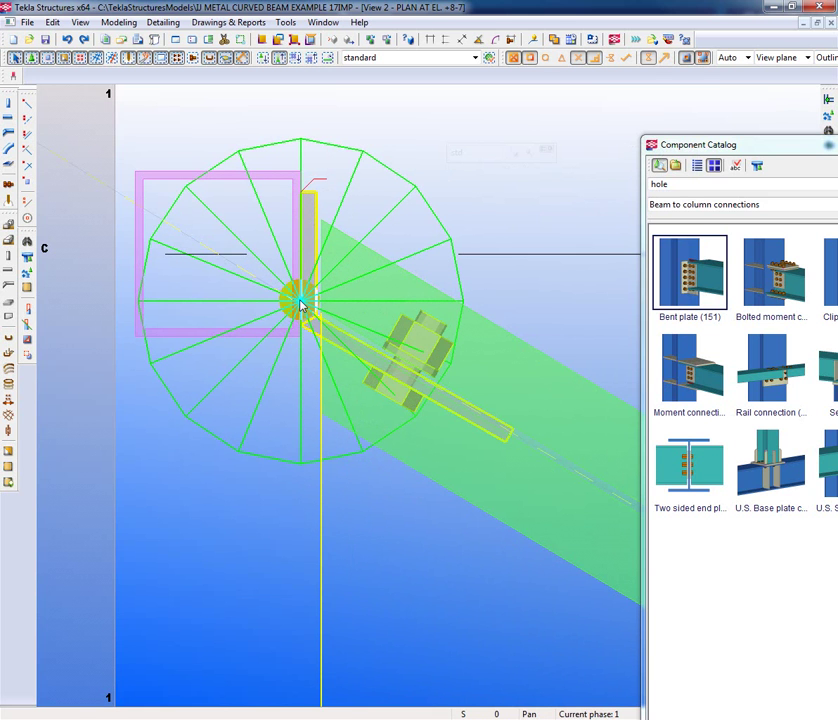
right_click(300, 304)
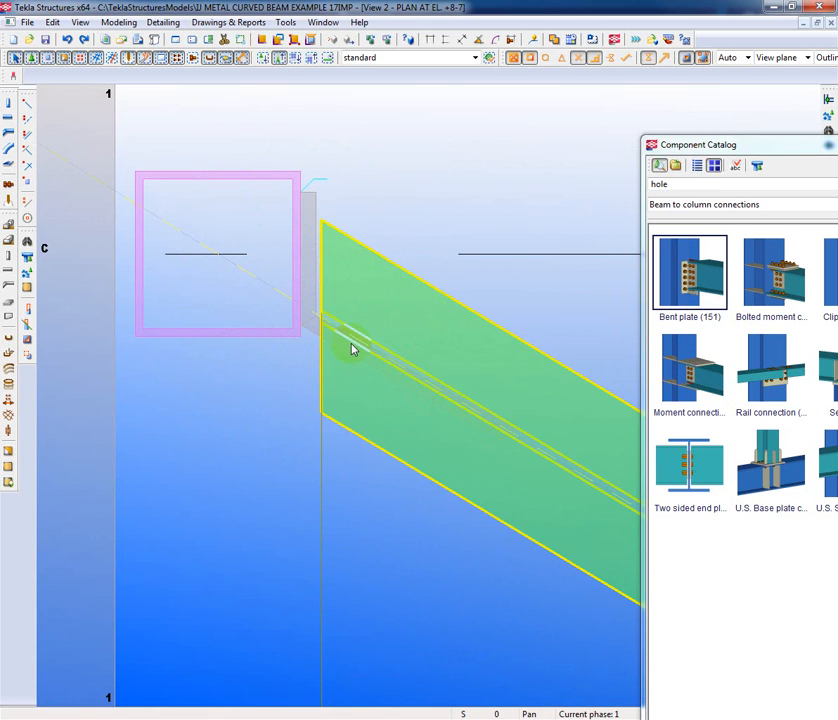
click(308, 338)
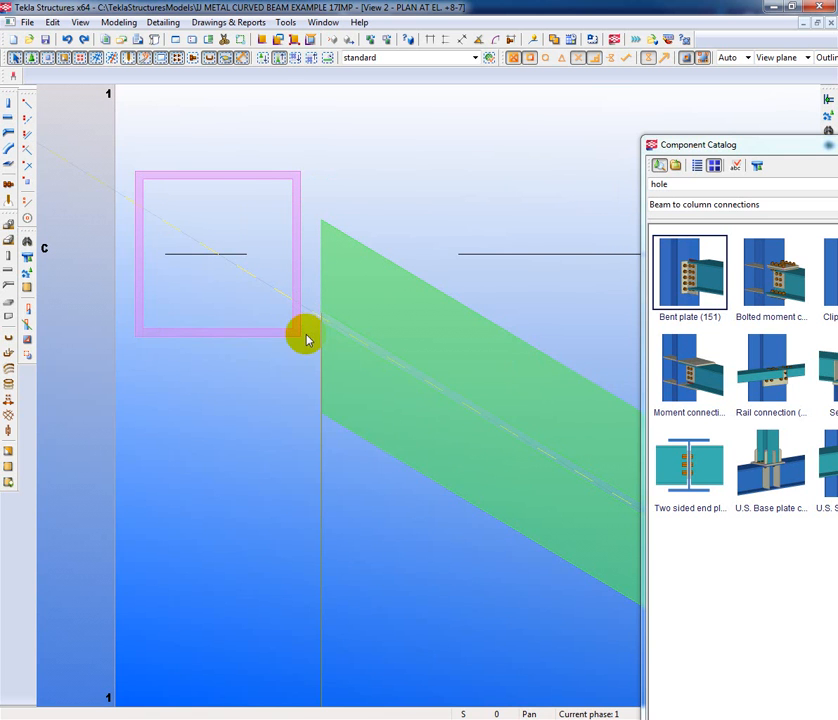
mouse_move(420, 408)
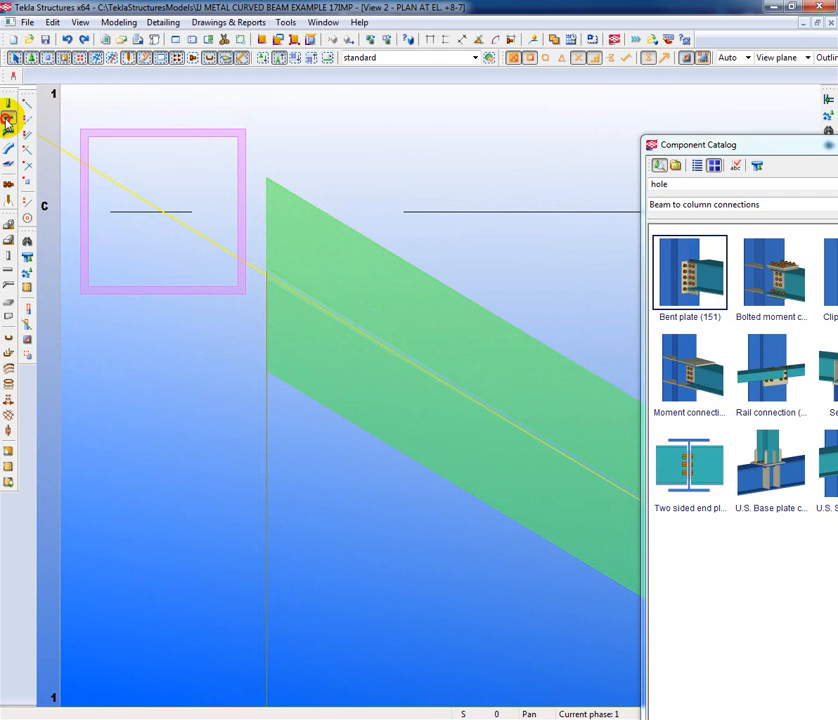
Step: Model a straight beam starting at the column intersection along the curved beam's centre line
click(8, 120)
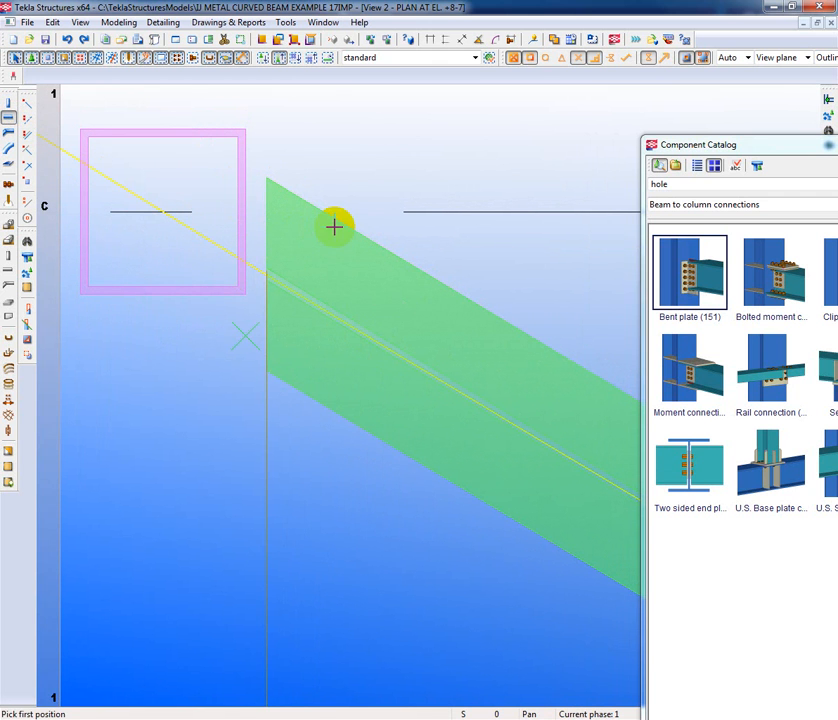
mouse_move(240, 268)
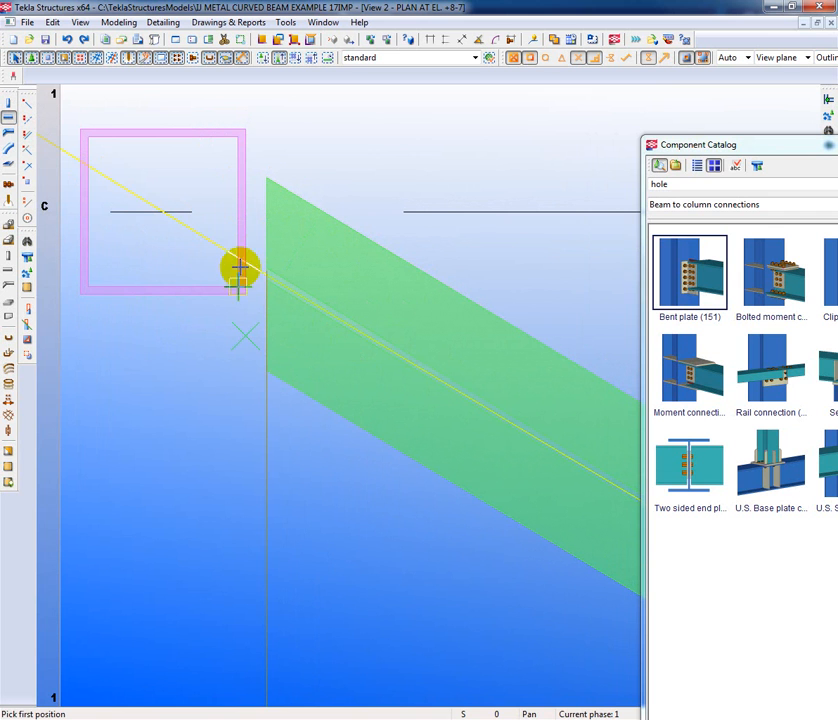
mouse_move(248, 264)
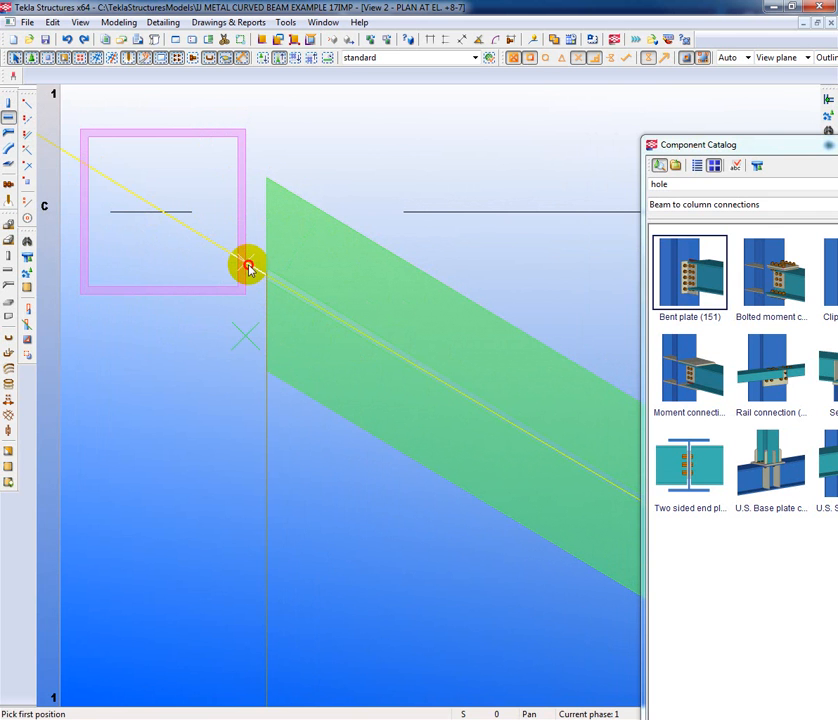
click(248, 268)
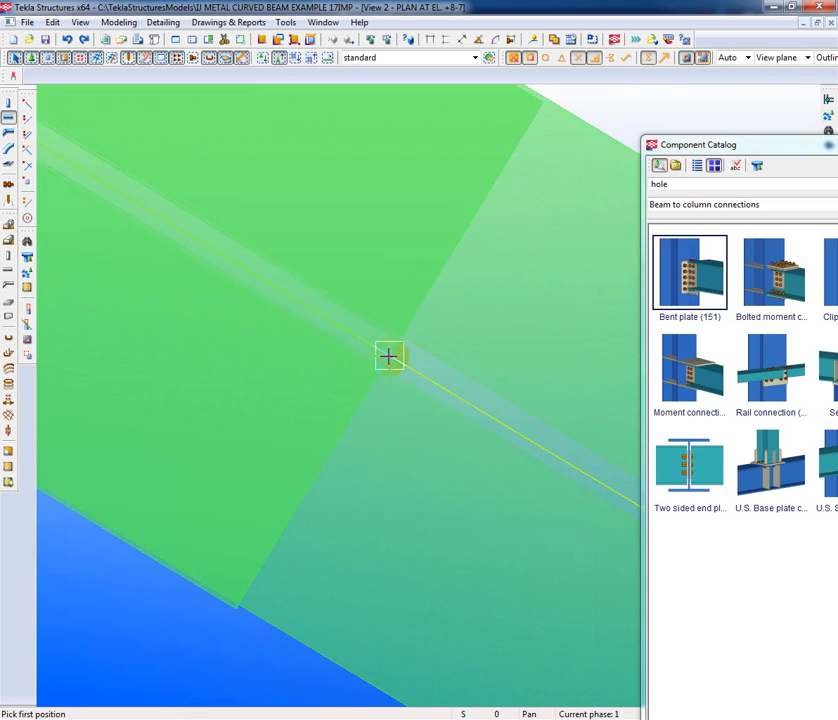
click(388, 356)
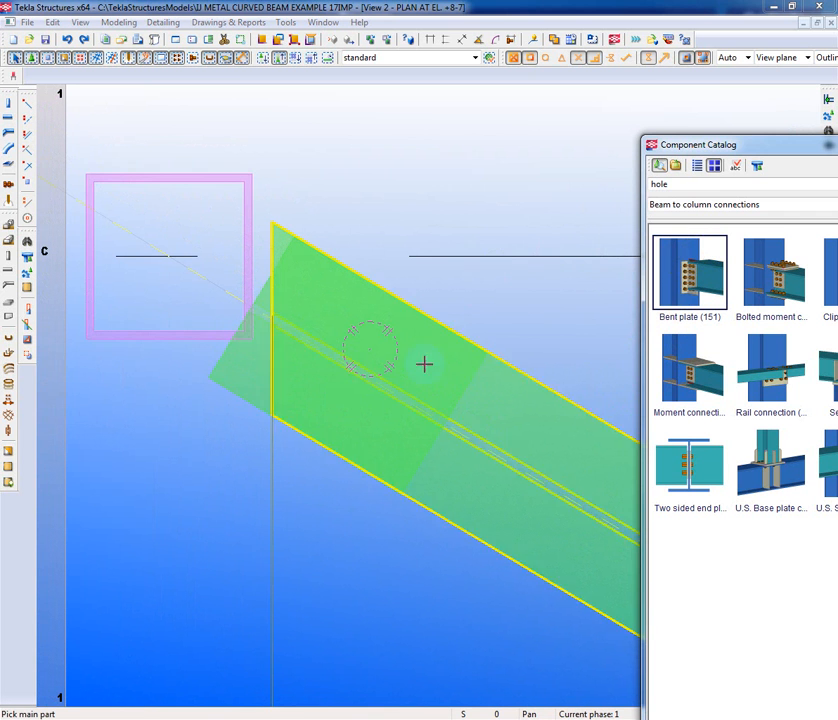
Step: Pick the column and the temporary straight beam to create the Bent plate (151) connection
click(264, 280)
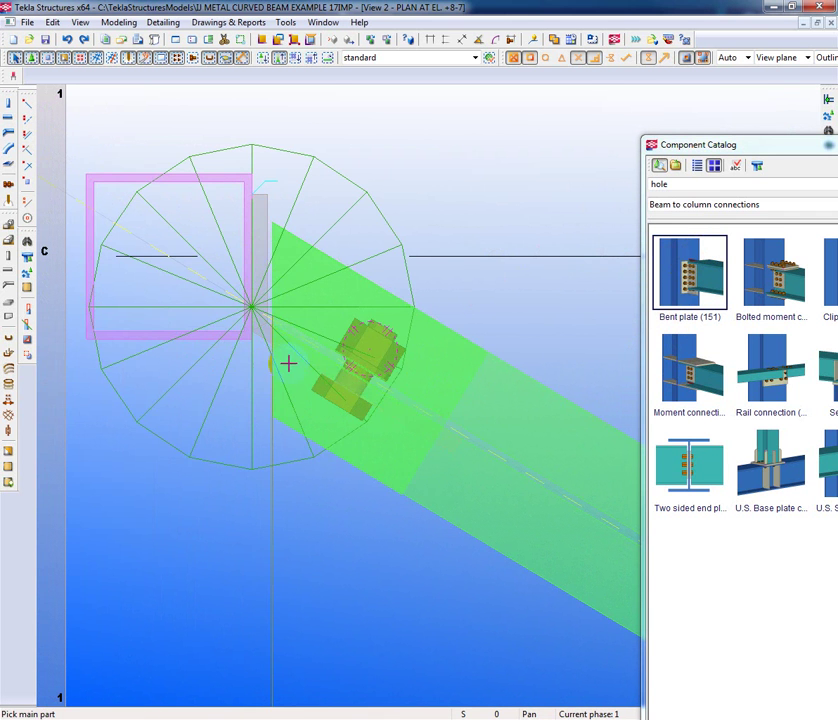
mouse_move(506, 318)
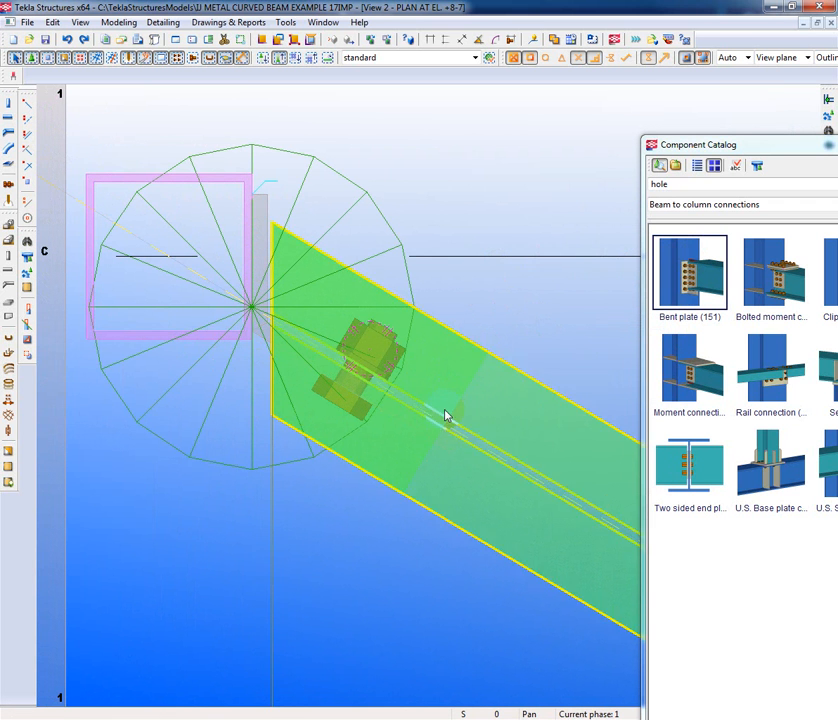
click(400, 414)
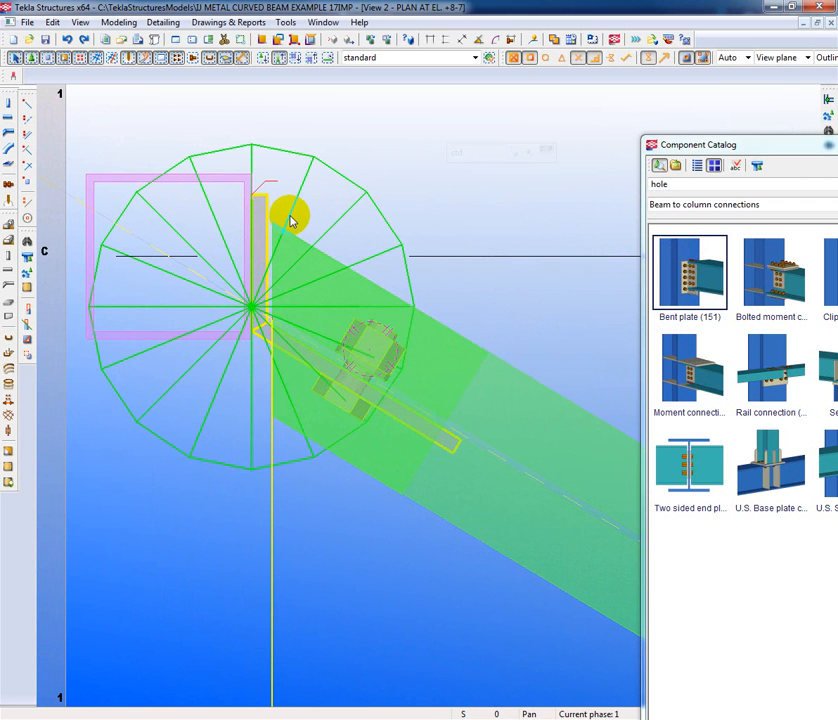
Step: Explode the bent plate connection into its separate plate and bolt parts
right_click(292, 218)
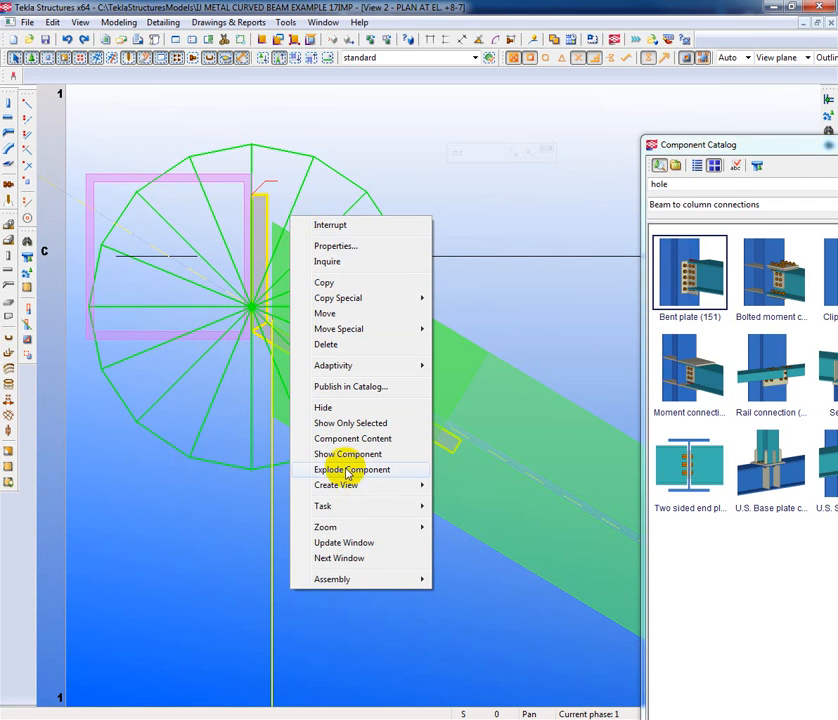
click(352, 468)
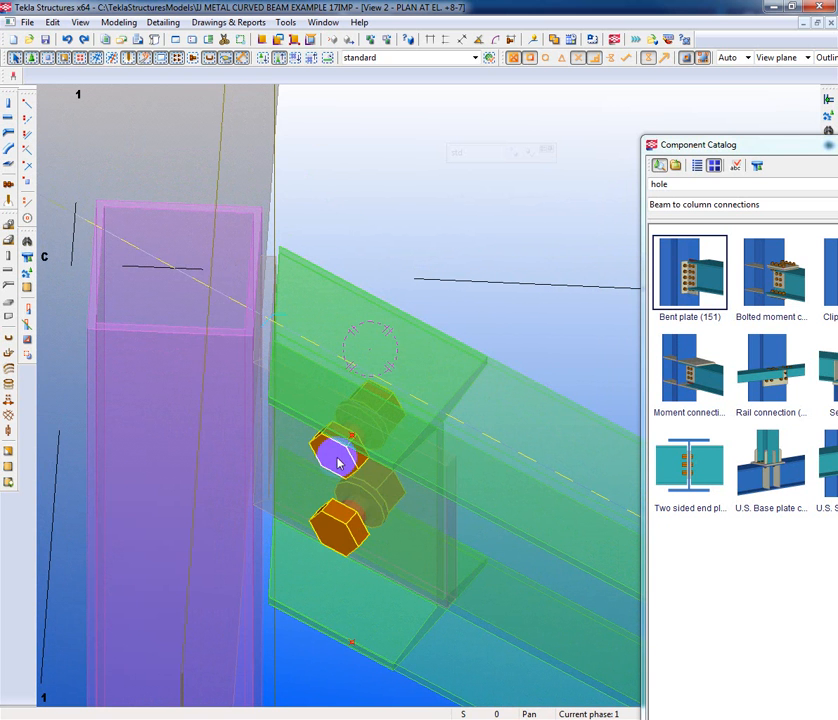
Step: Use Bolt Parts to attach the bolt group to the bent plate and the curved beam
right_click(338, 460)
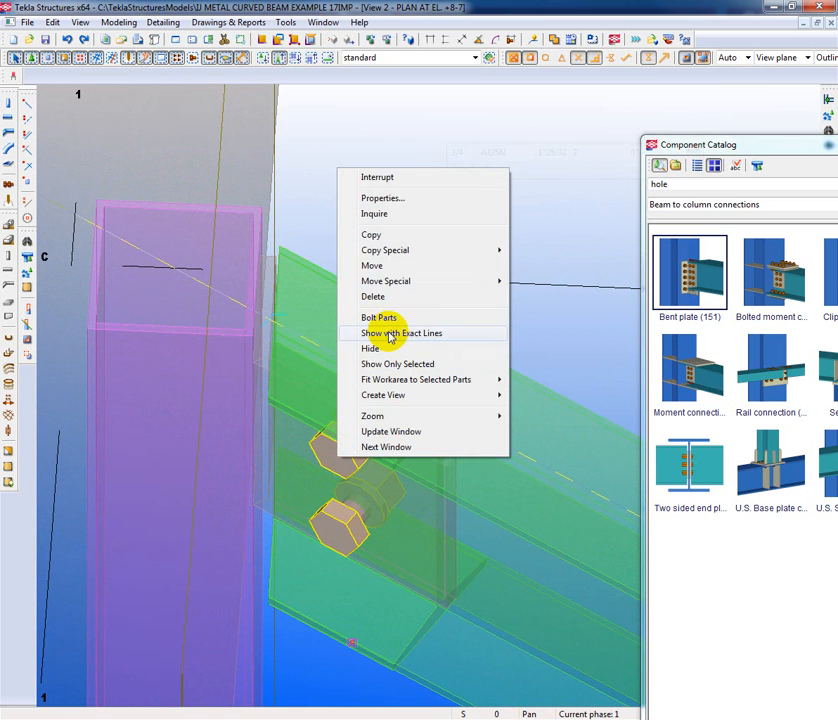
click(380, 316)
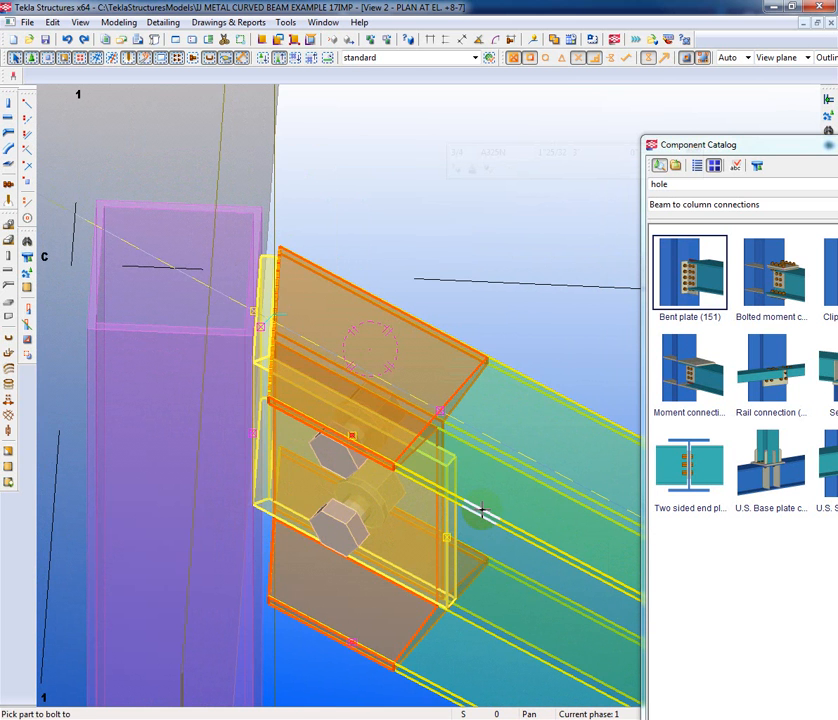
click(370, 480)
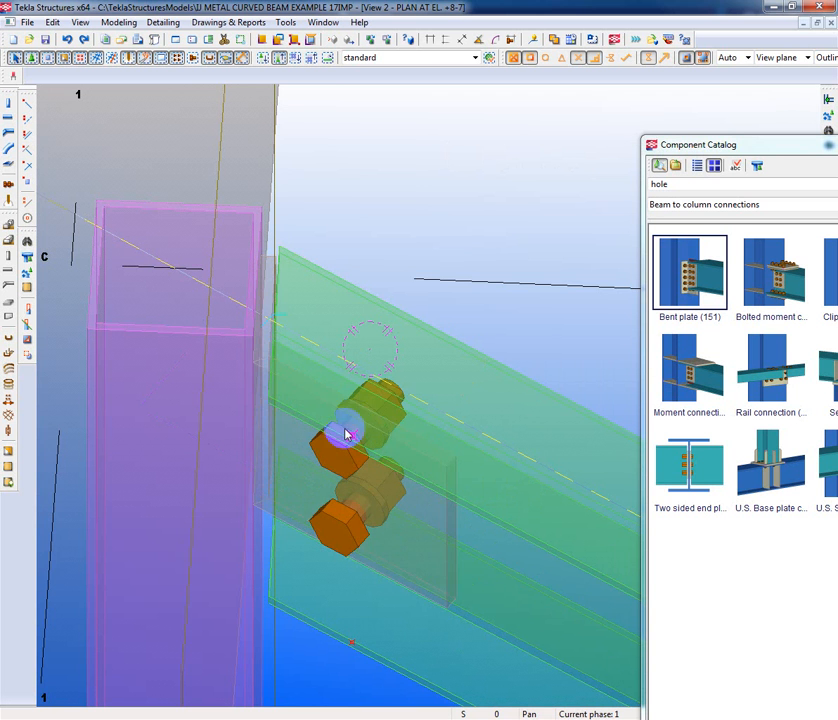
click(344, 434)
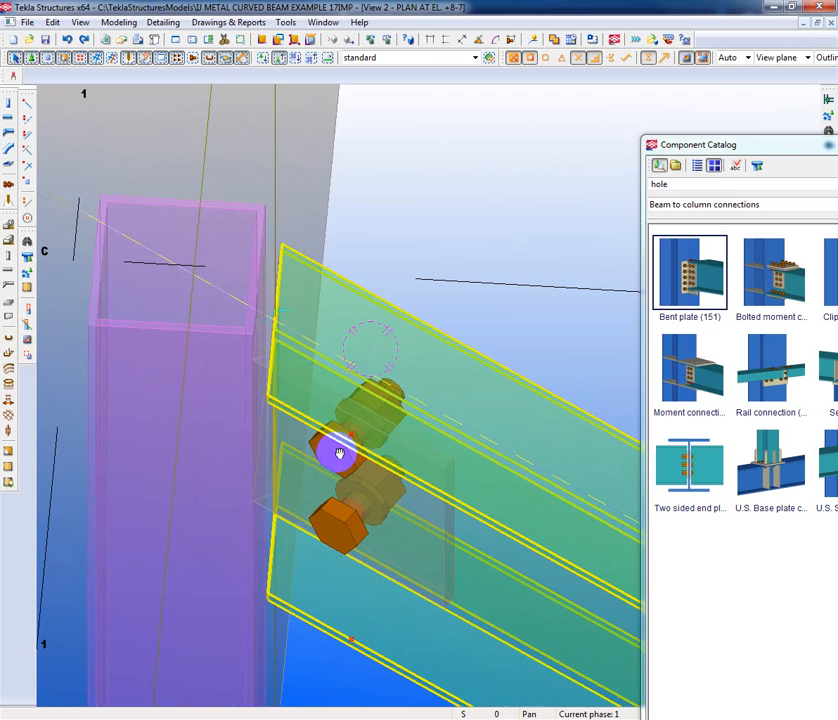